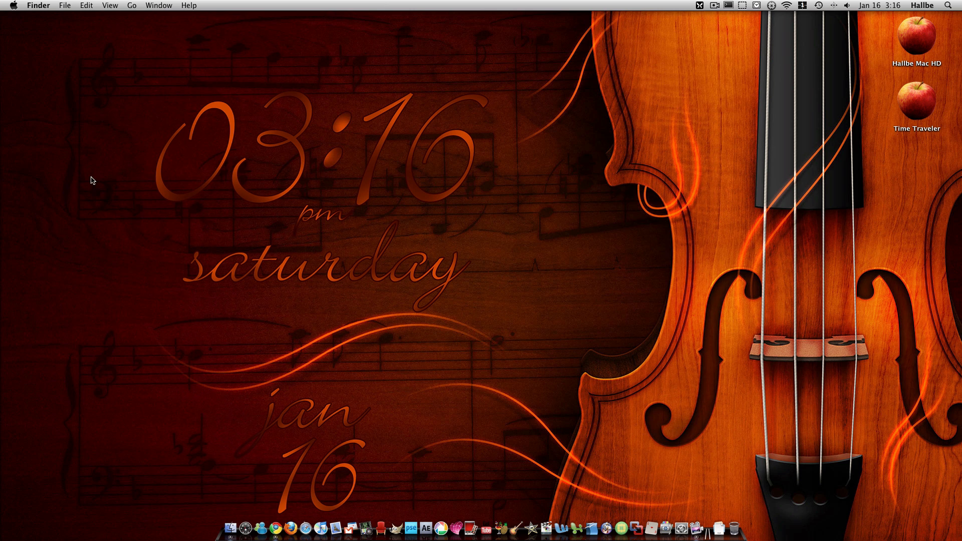
mouse_move(187, 211)
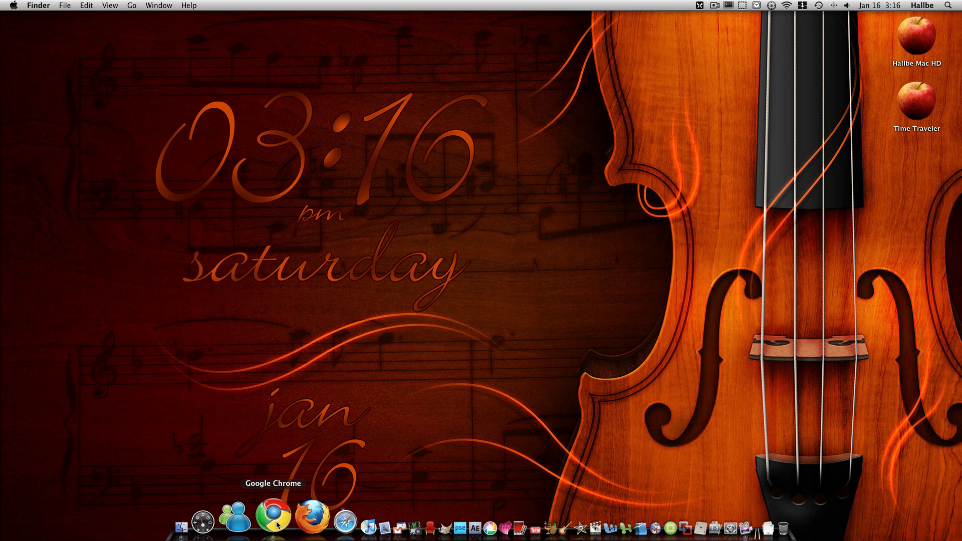
Launch Google Chrome from the Dock to show the New Tab page
left_click(267, 524)
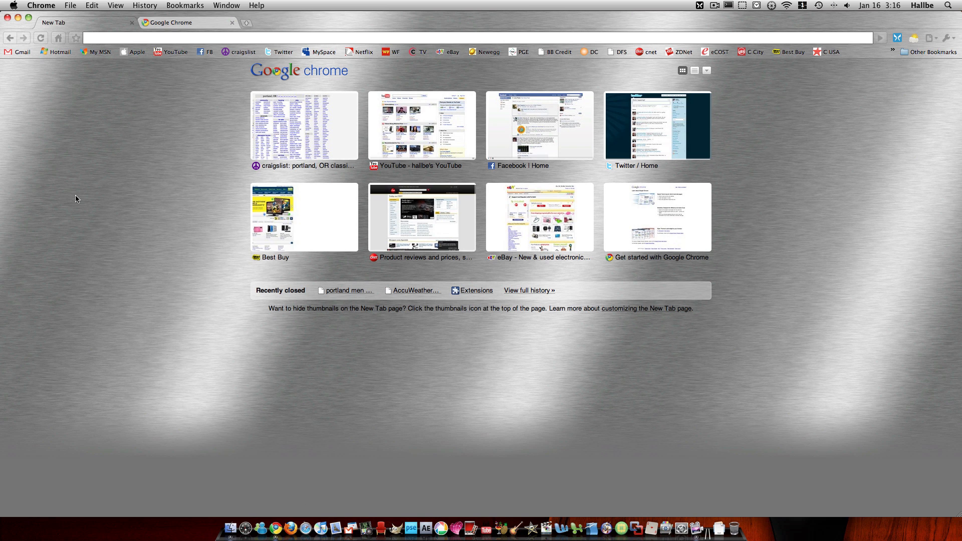
mouse_move(136, 115)
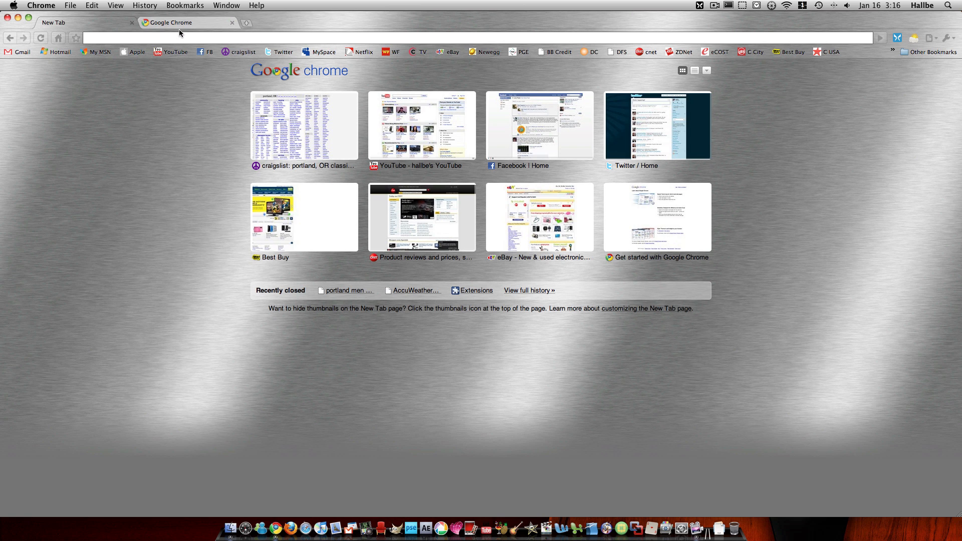
mouse_move(157, 72)
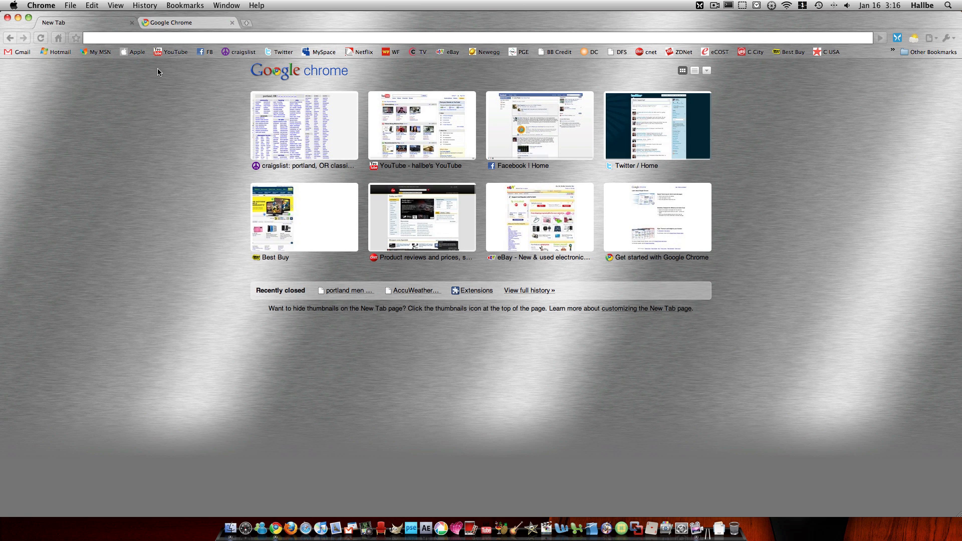
mouse_move(746, 203)
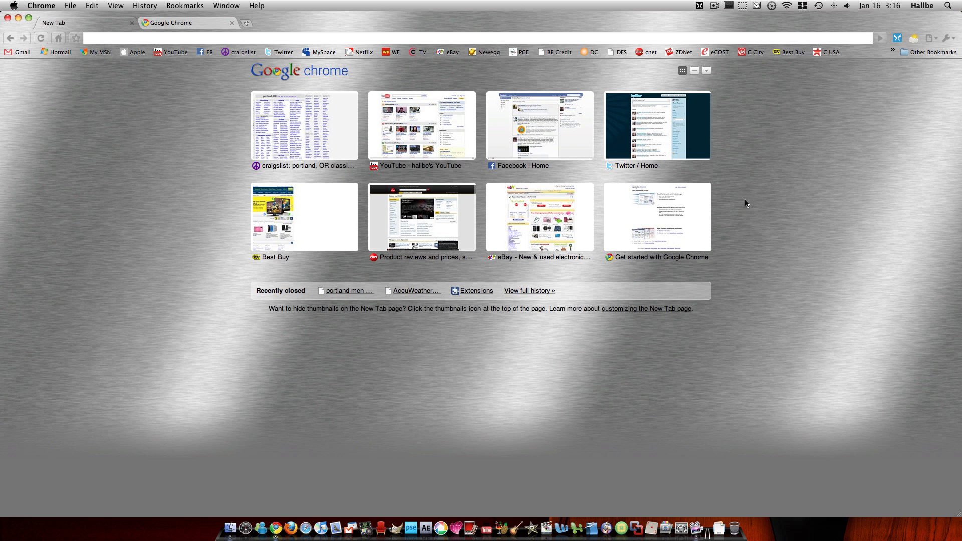
mouse_move(898, 261)
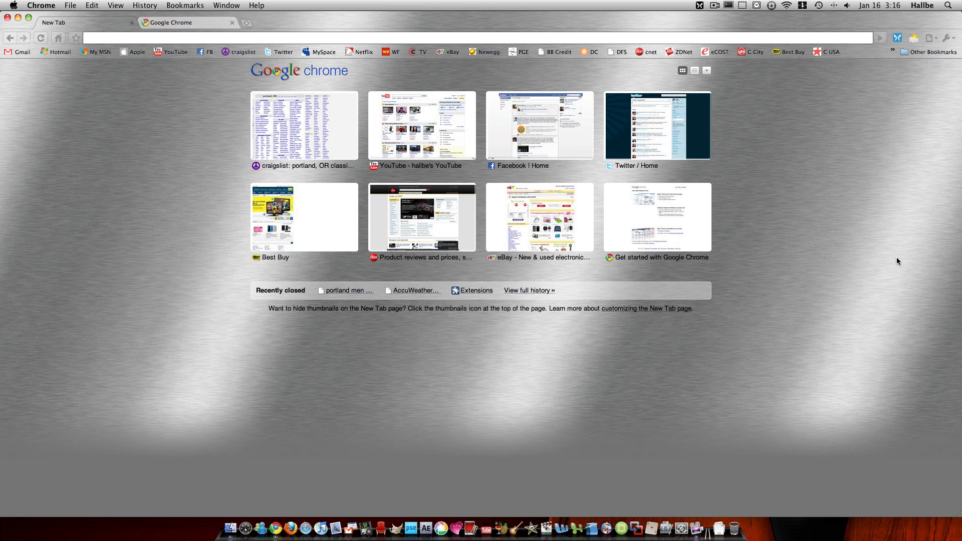
mouse_move(307, 170)
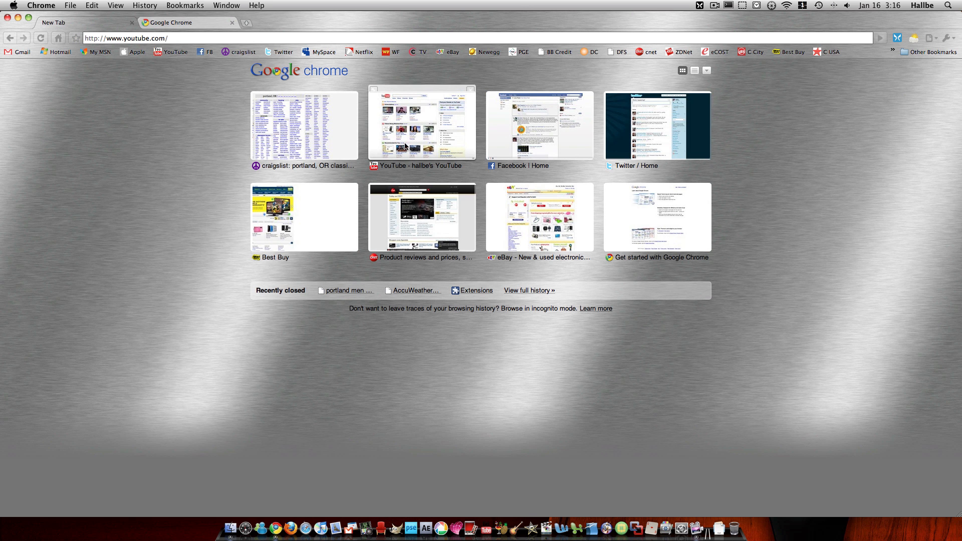
Go to the Facebook home page from the New Tab thumbnails and scroll down the news feed
left_click(422, 124)
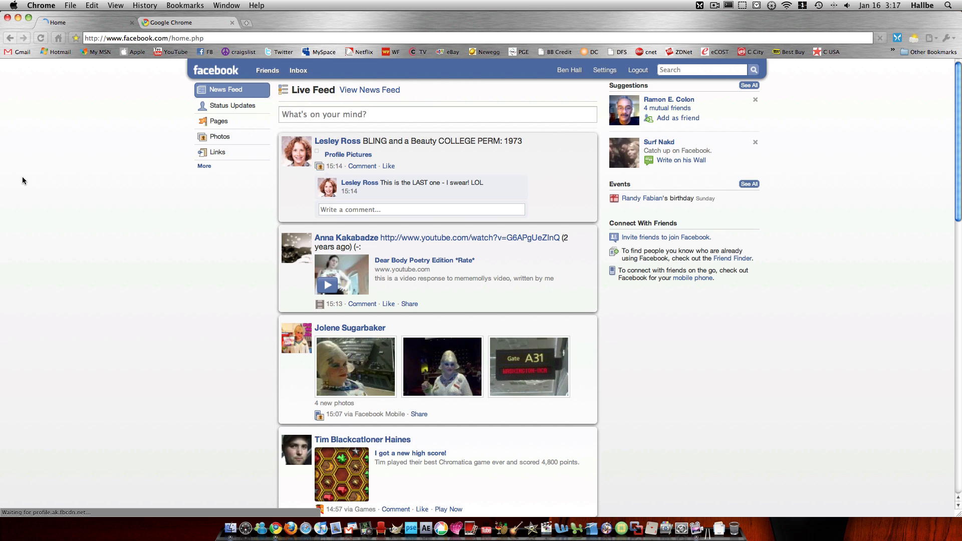
mouse_move(2, 242)
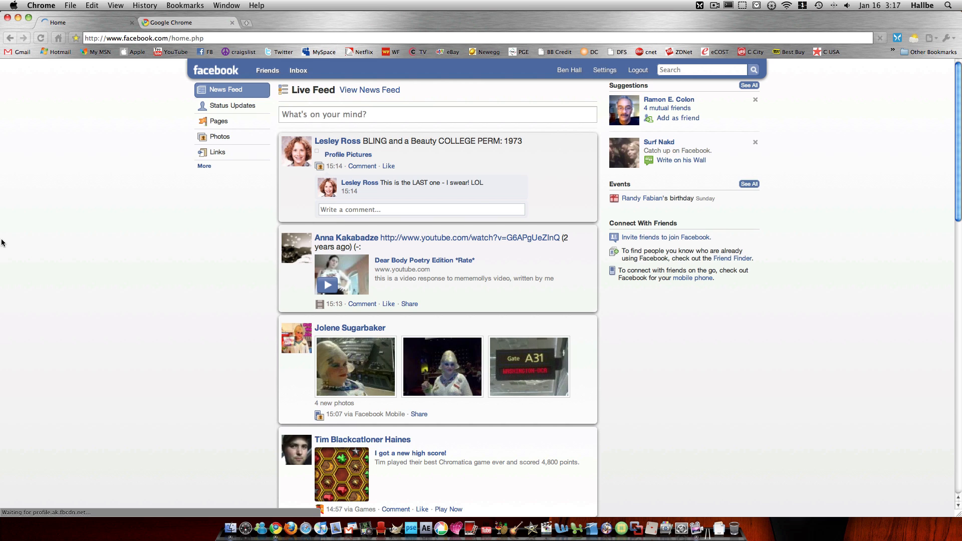
mouse_move(87, 291)
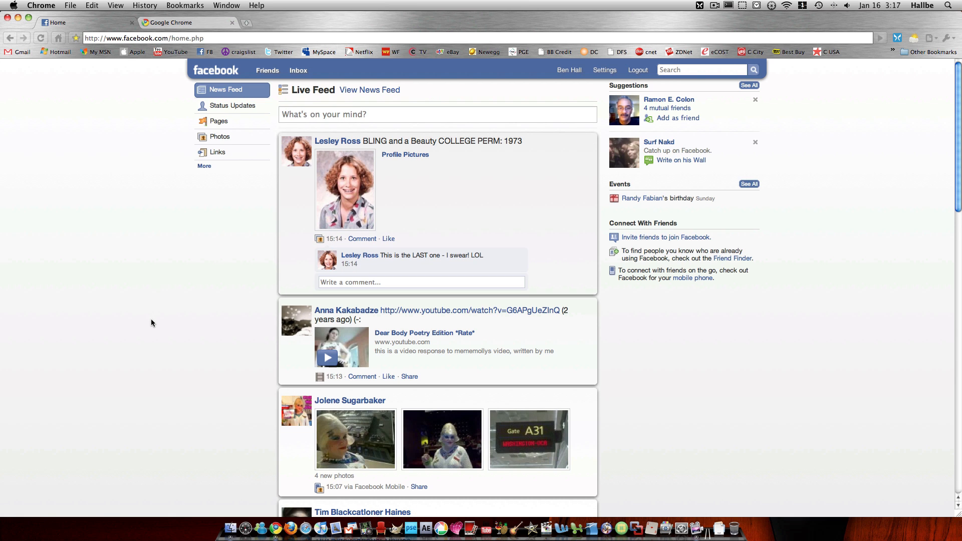
mouse_move(155, 332)
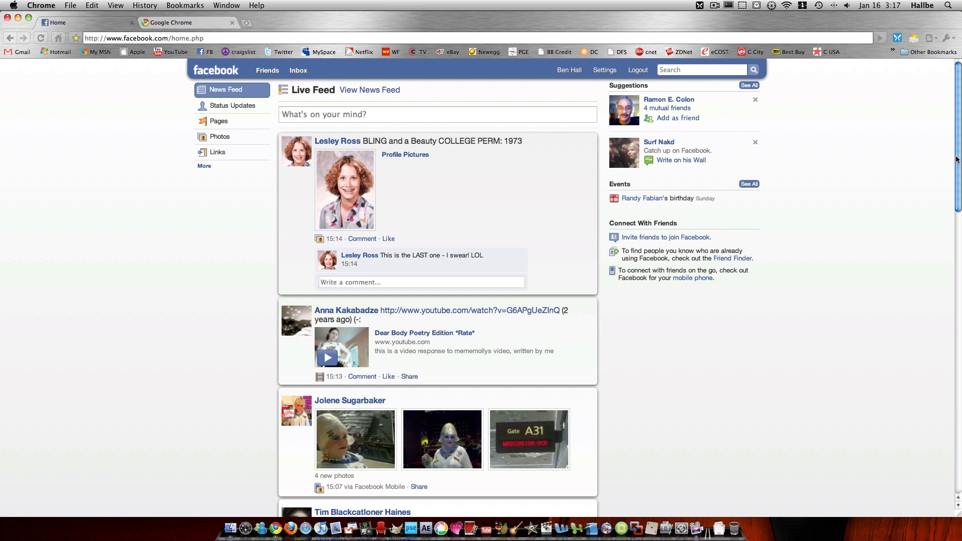
scroll("down", 3)
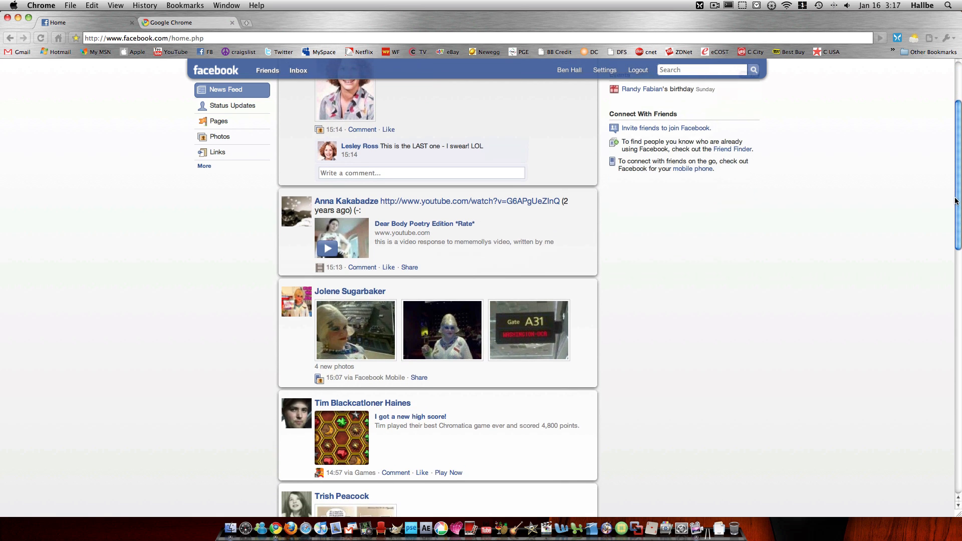
scroll("down", 3)
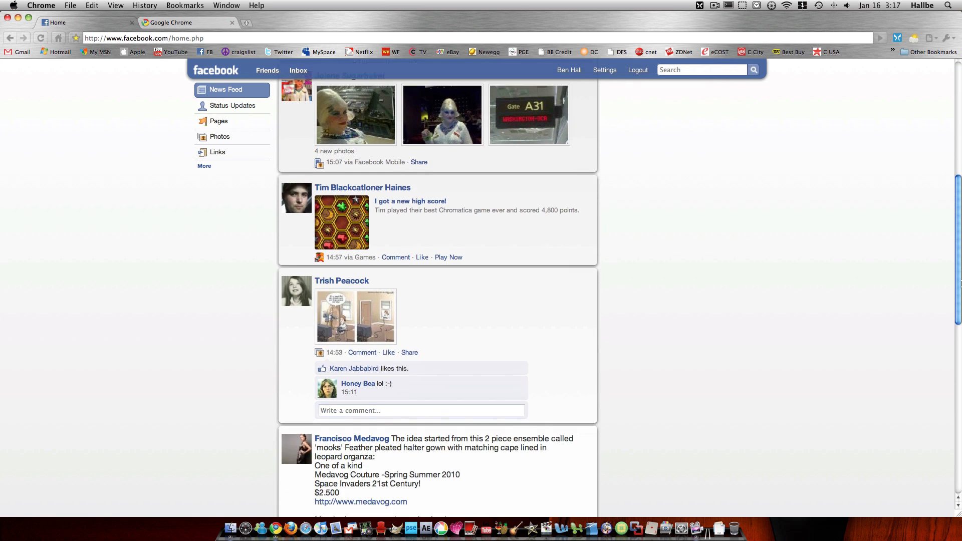
scroll("down", 3)
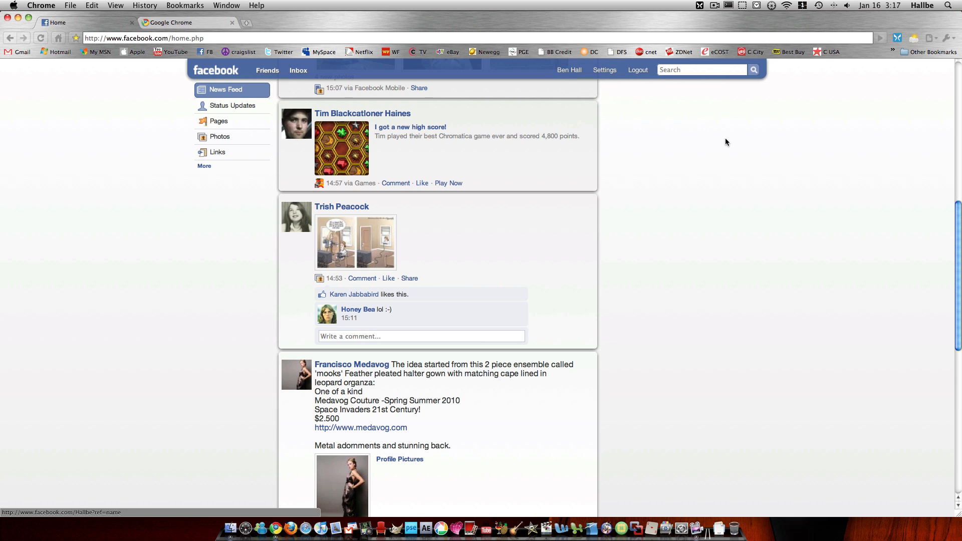
mouse_move(808, 197)
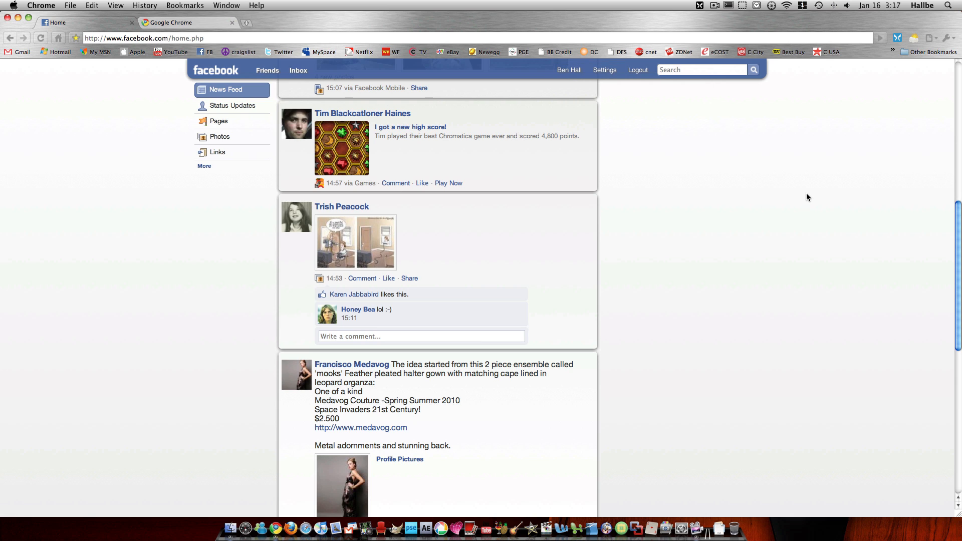
mouse_move(806, 206)
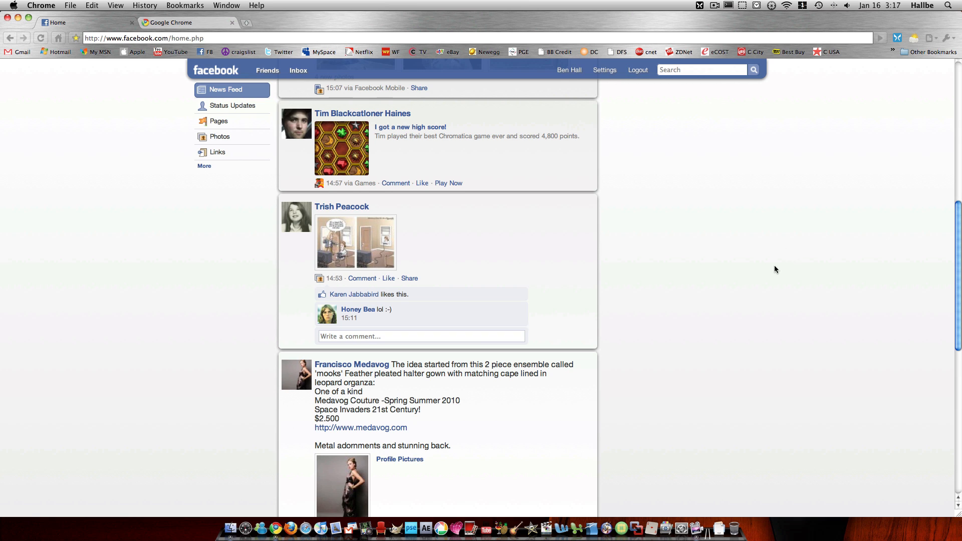
mouse_move(370, 242)
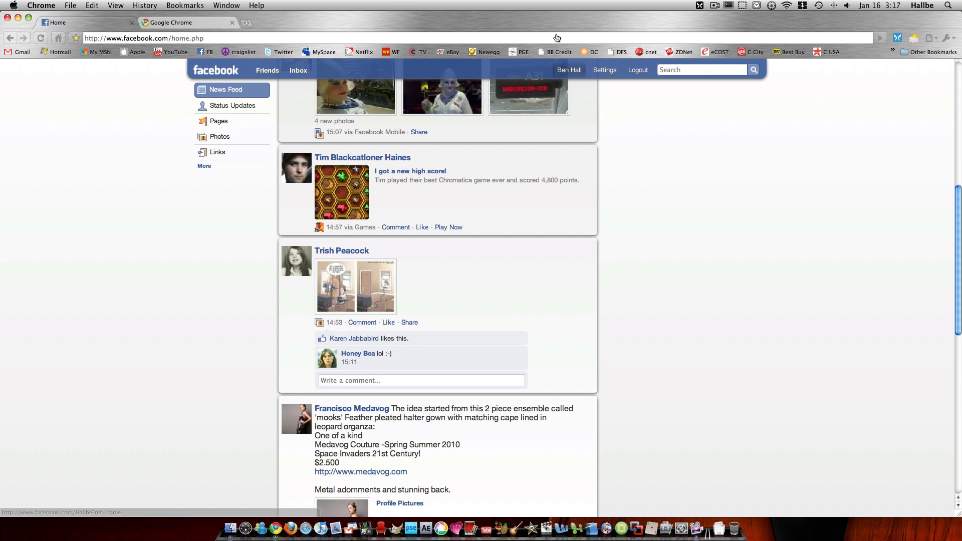
Go to Ben Hall's own profile and open the Mini Me photo album
left_click(568, 69)
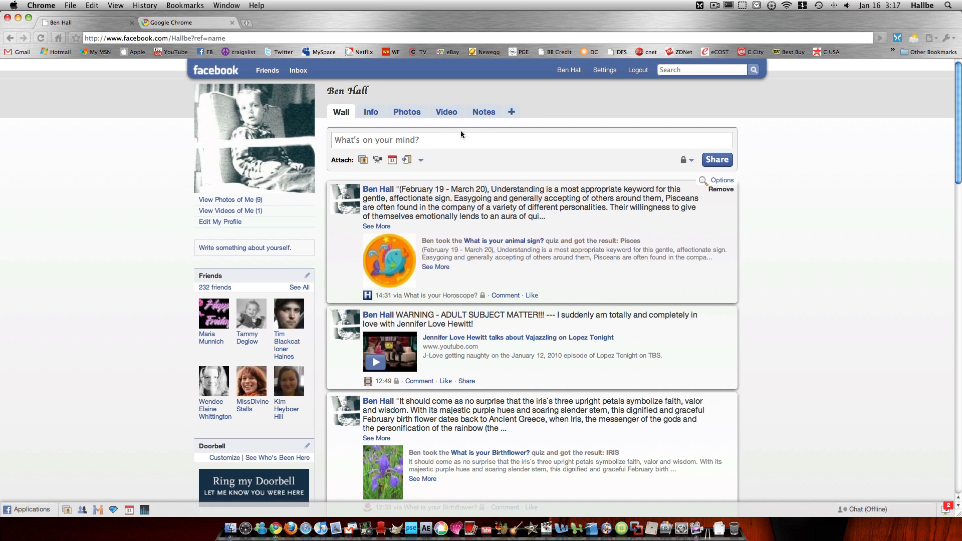
left_click(406, 111)
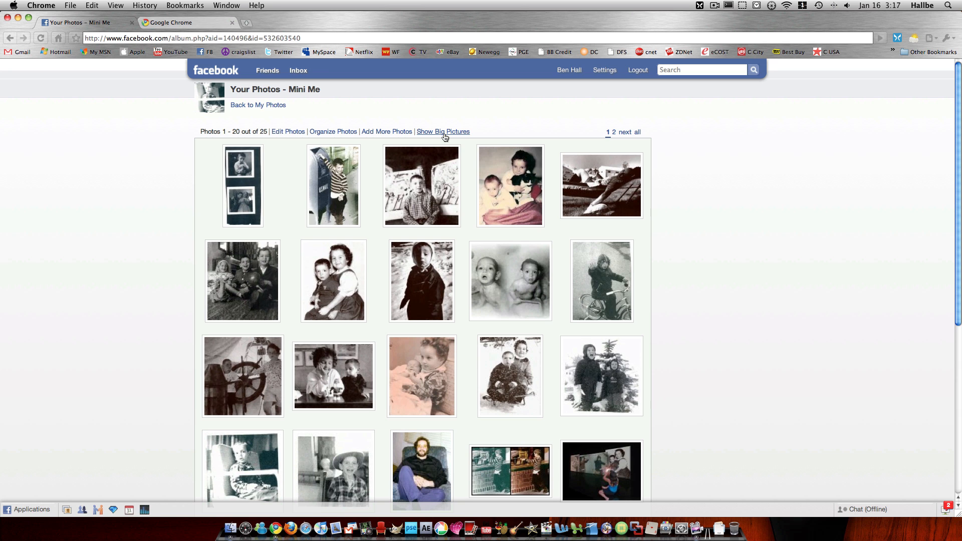
Show the Mini Me album as big pictures, browse through them, then return to the home feed
left_click(442, 131)
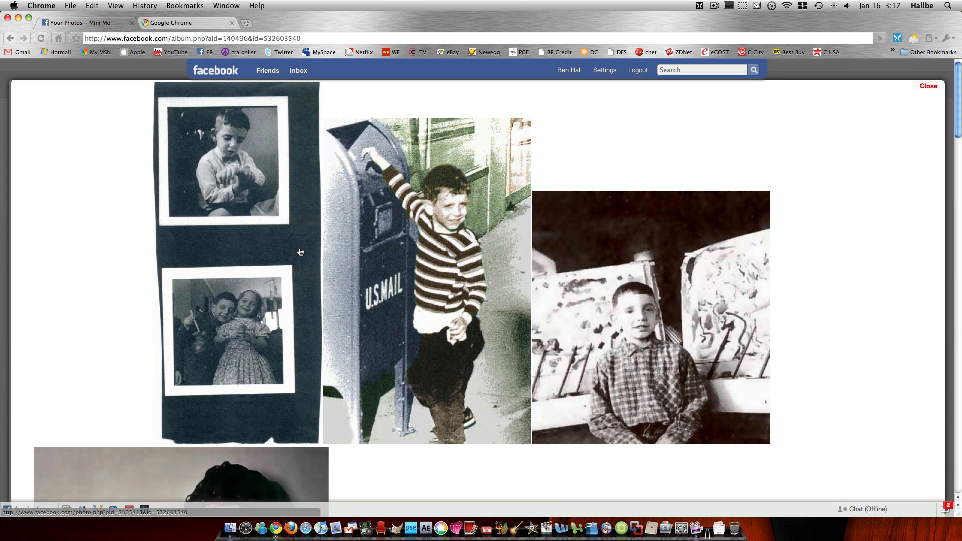
scroll("down", 3)
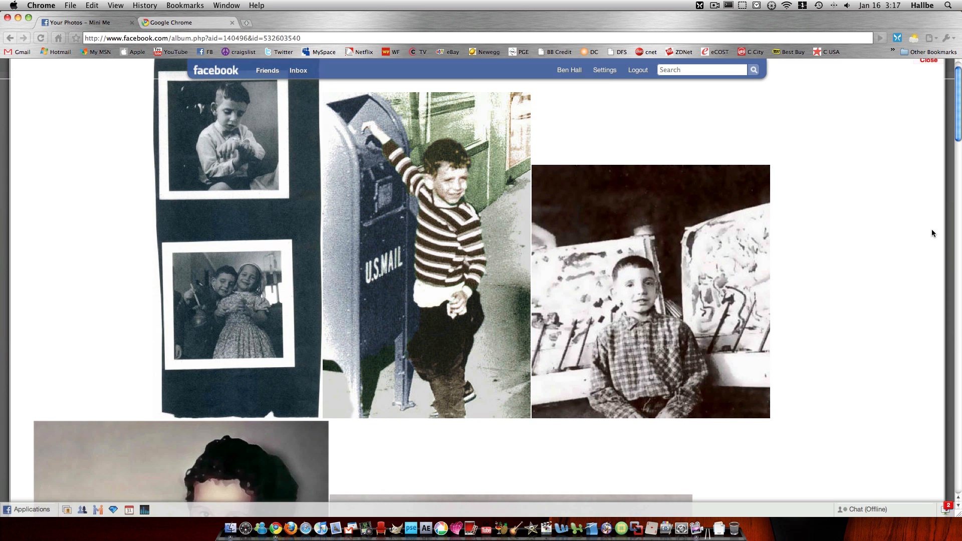
scroll("down", 3)
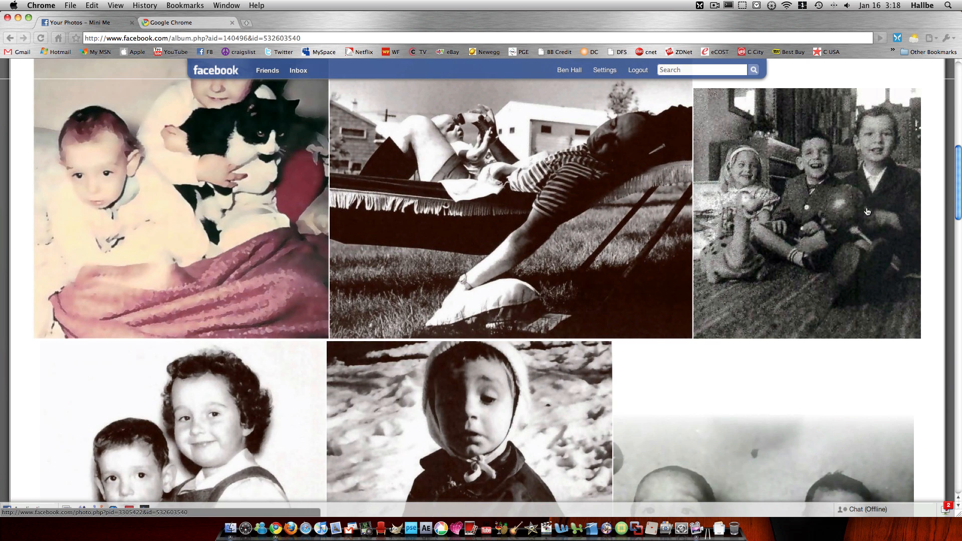
scroll("down", 3)
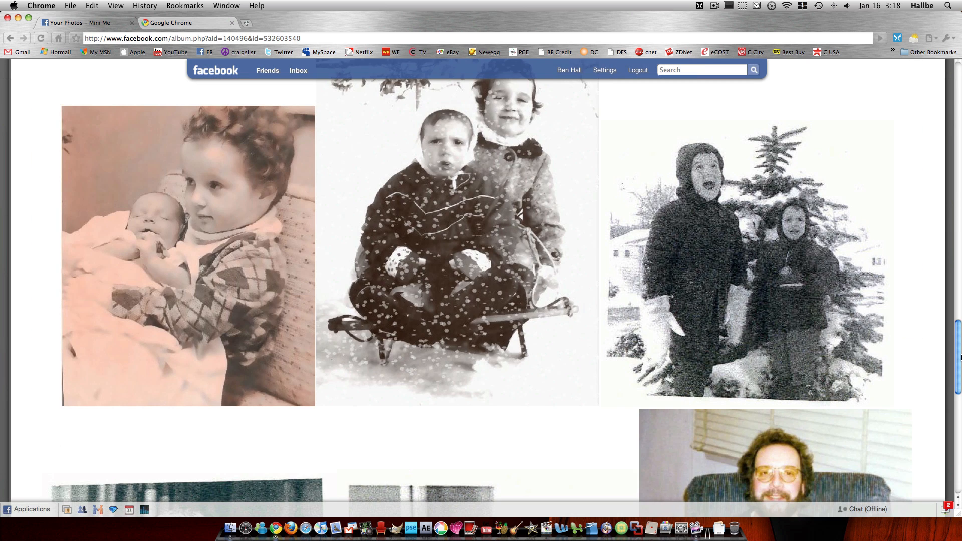
scroll("down", 3)
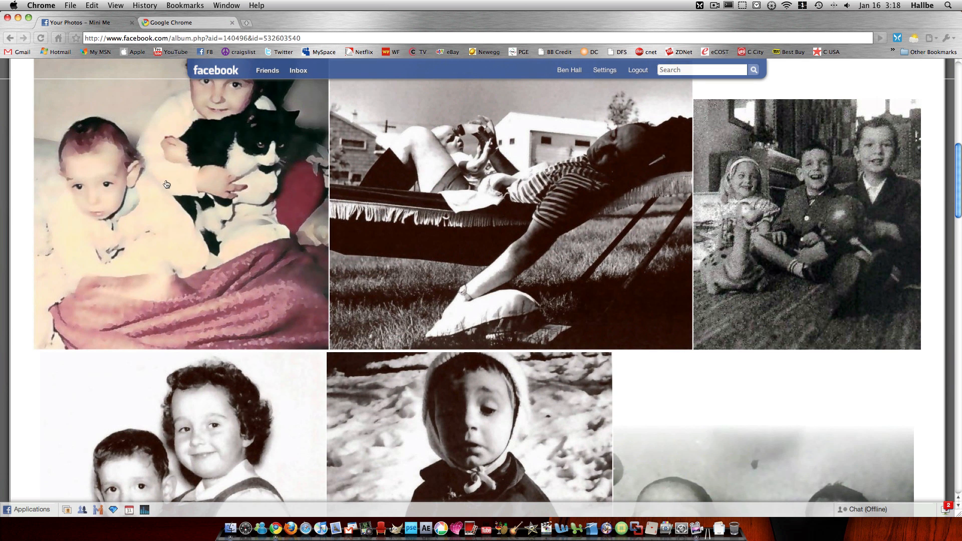
left_click(207, 51)
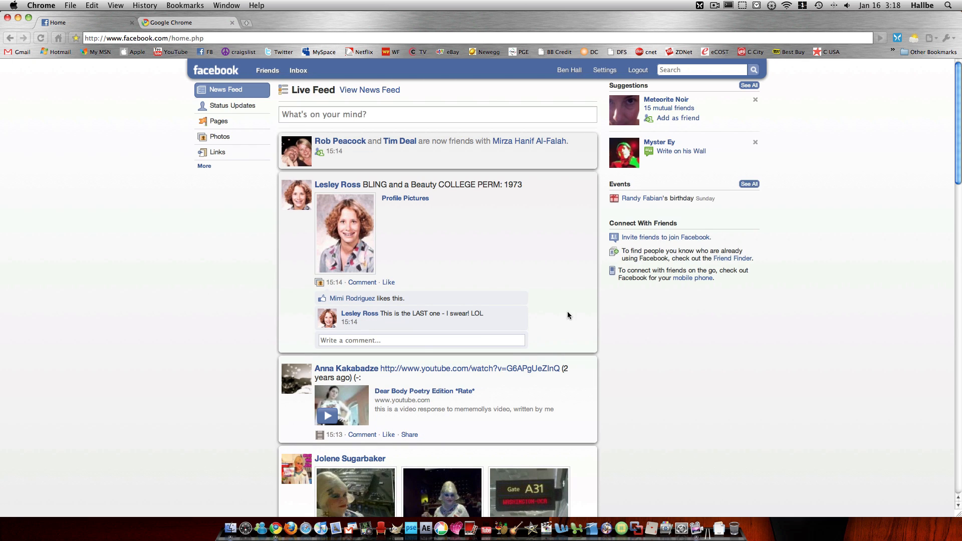
mouse_move(680, 365)
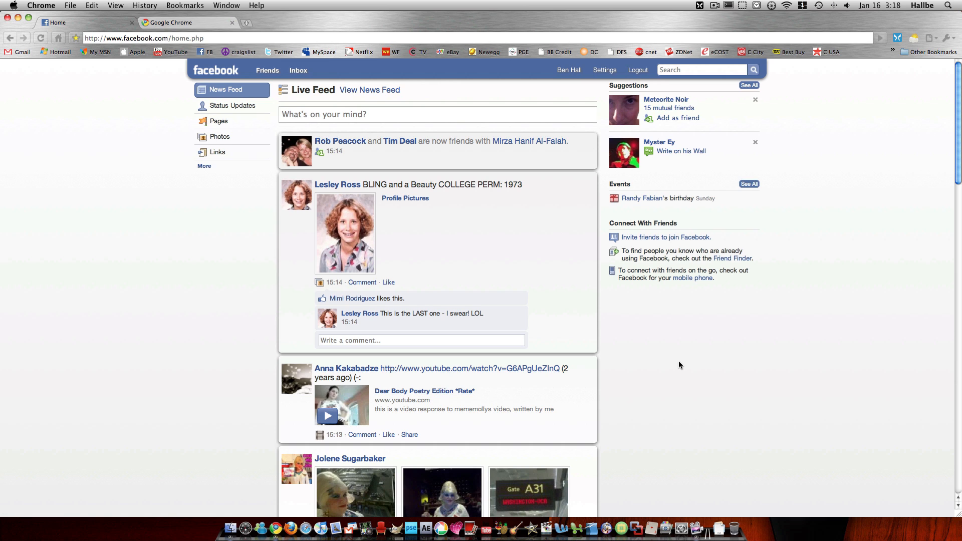
mouse_move(647, 357)
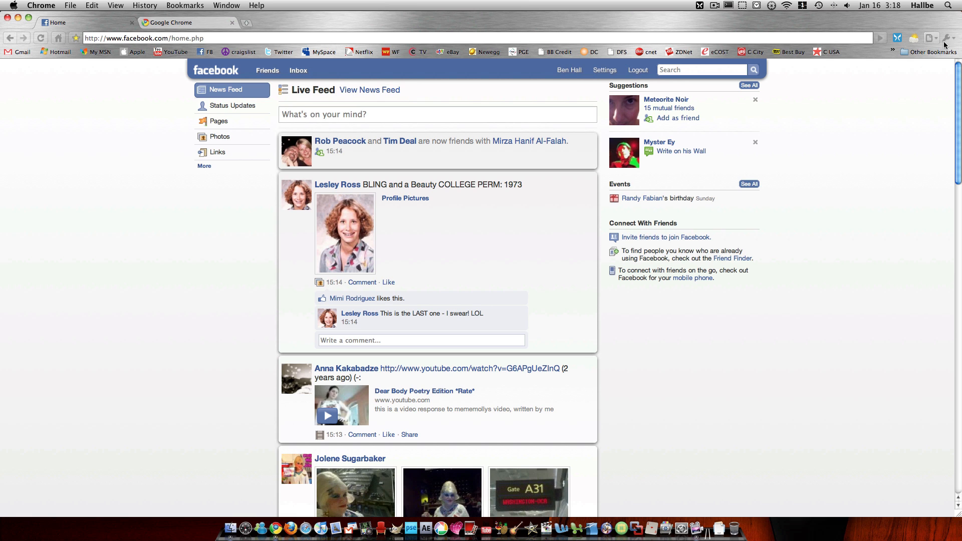
Bring up Chrome's wrench menu over the Facebook home feed
left_click(949, 38)
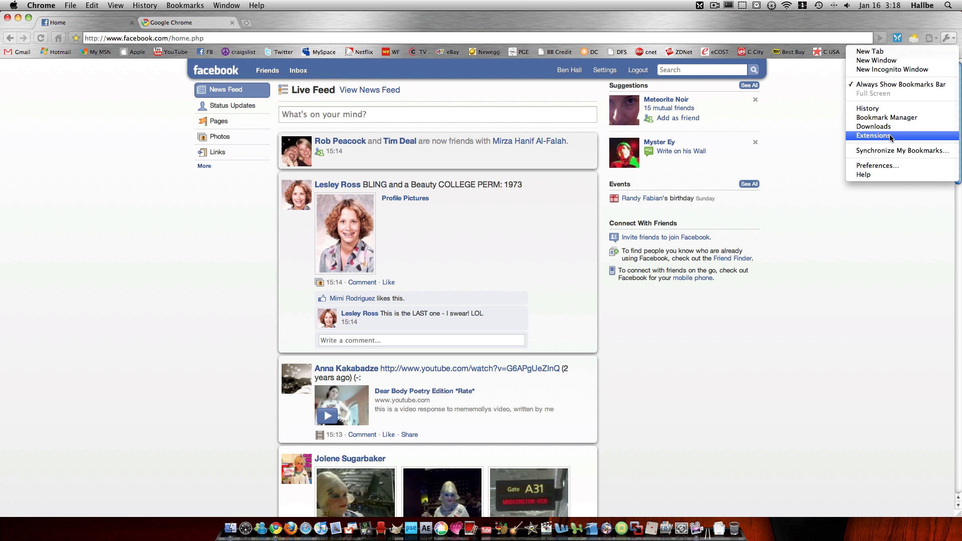
Show the installed Extensions page listing nine extensions, then reopen the wrench menu
left_click(874, 135)
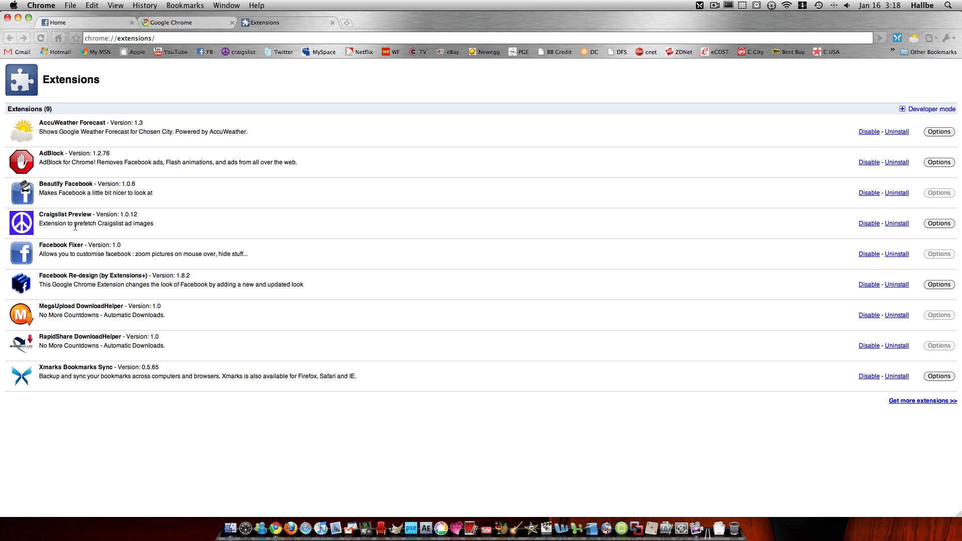
mouse_move(101, 250)
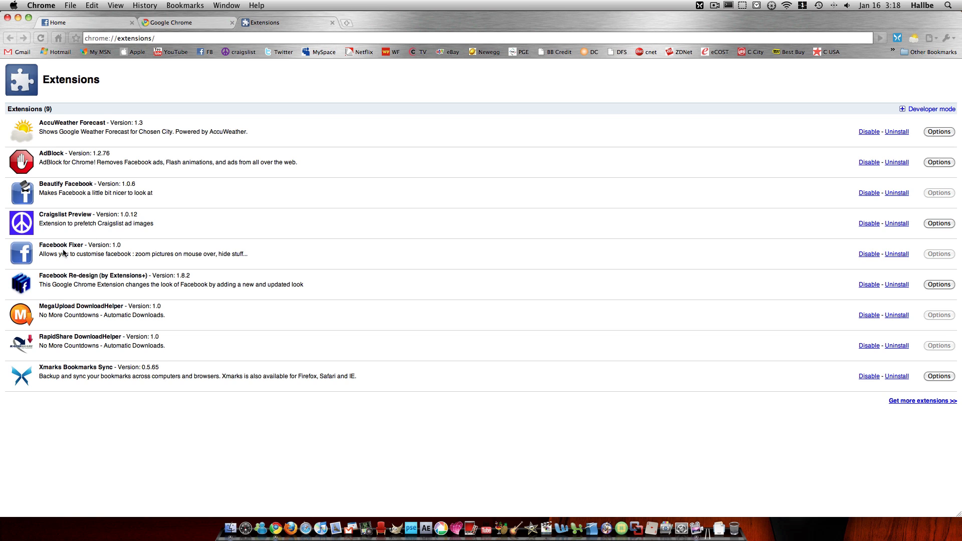
mouse_move(914, 180)
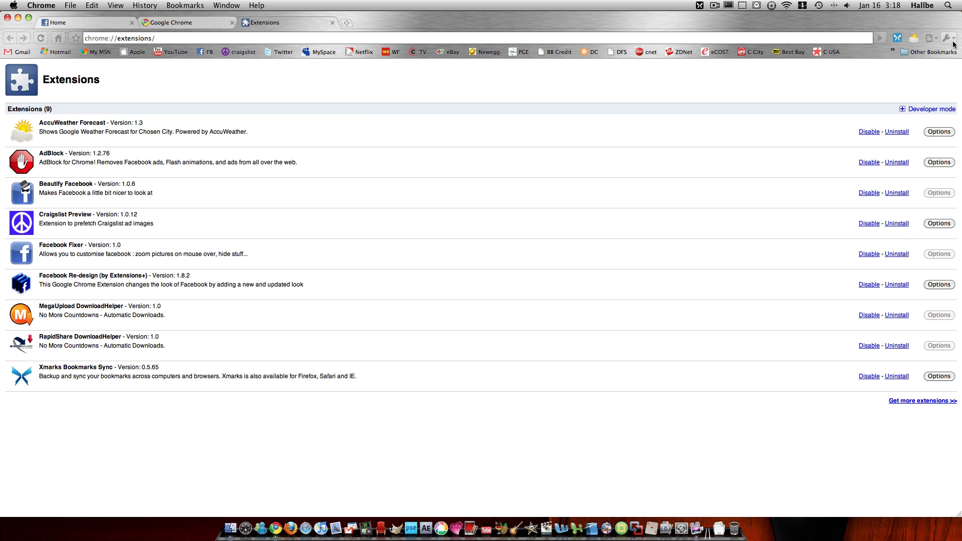
mouse_move(948, 38)
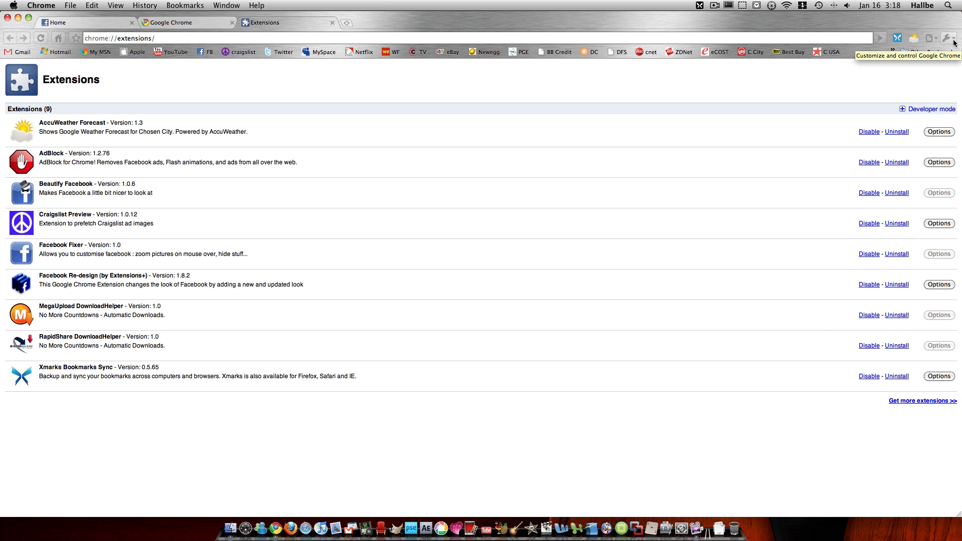
left_click(949, 38)
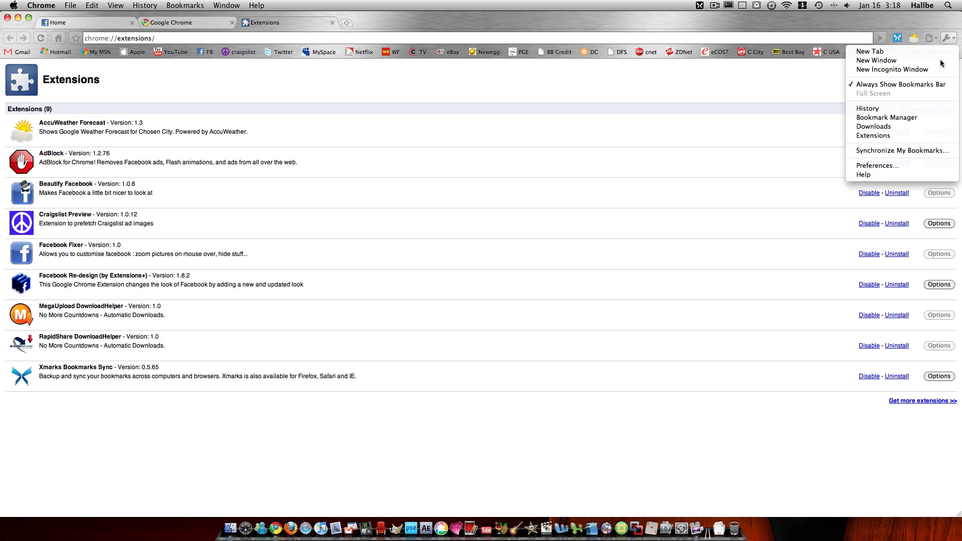
mouse_move(791, 324)
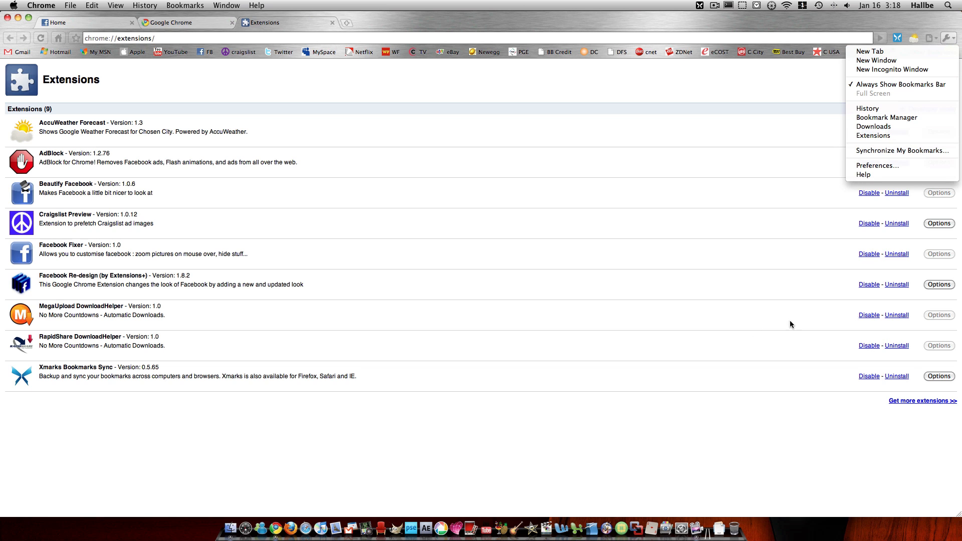
mouse_move(918, 435)
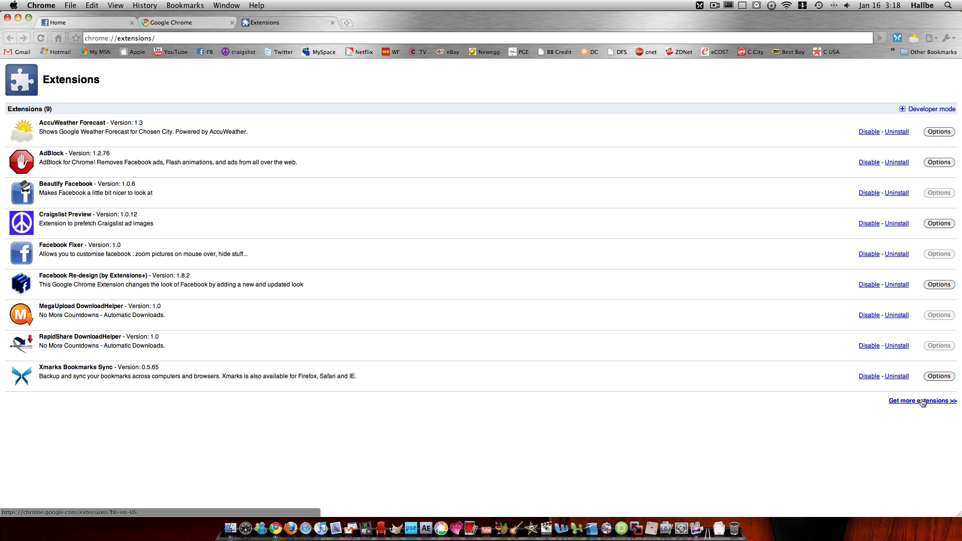
mouse_move(898, 413)
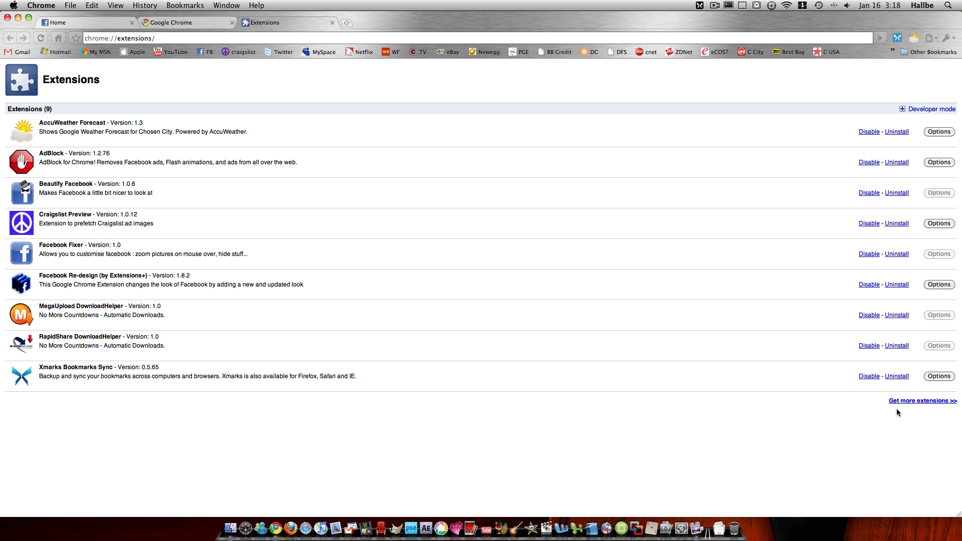
Follow the 'Get more extensions' link to the online Chrome Extensions gallery
left_click(922, 401)
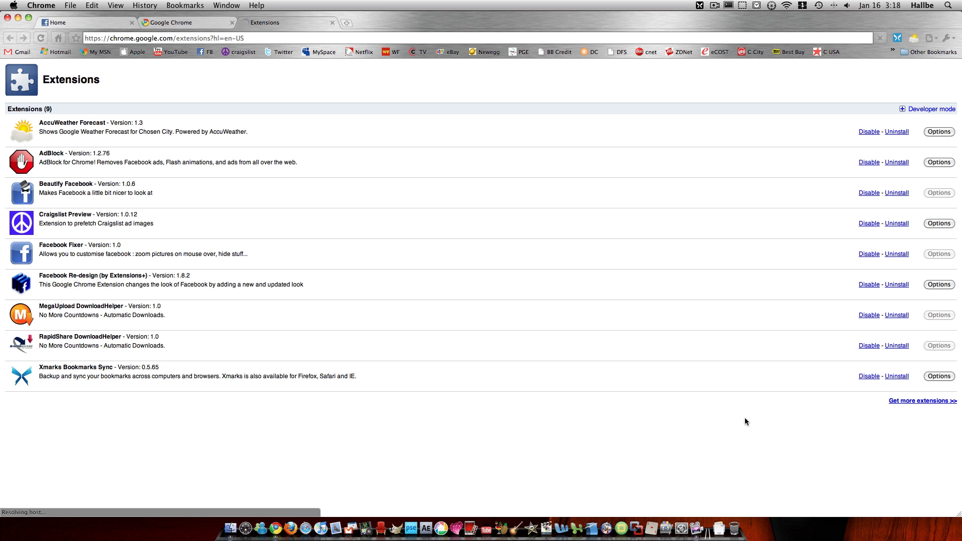
left_click(922, 401)
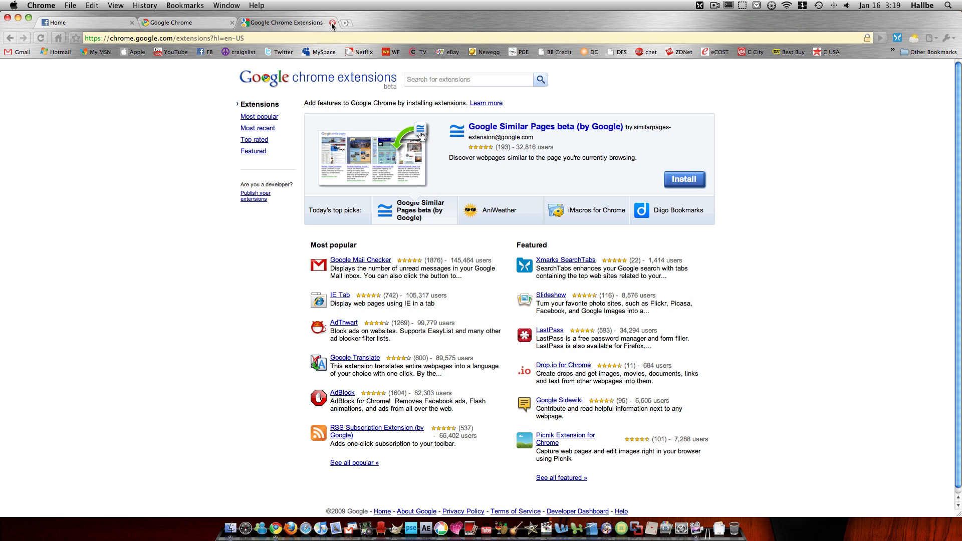
mouse_move(286, 23)
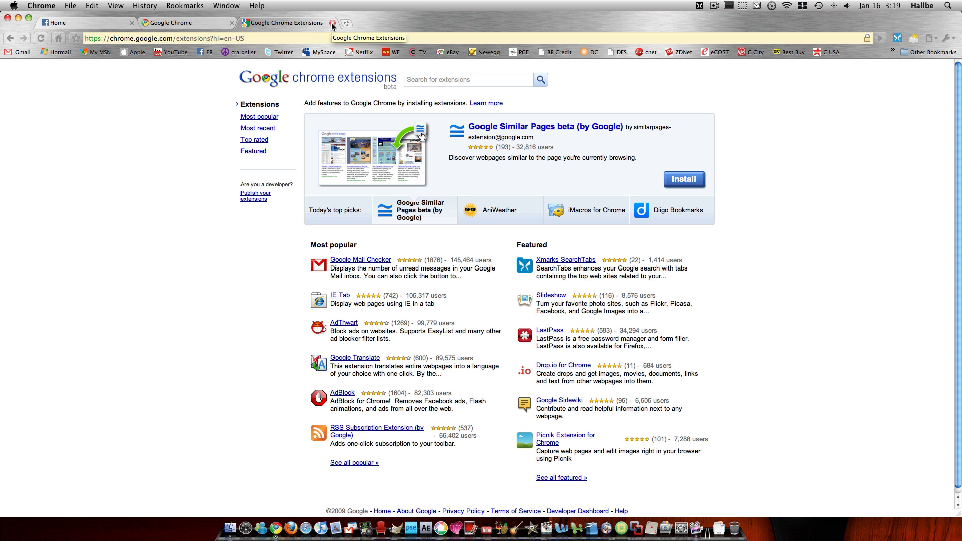
Close the extensions gallery and Chrome terms tabs, then go to craigslist from the bookmarks bar
left_click(324, 23)
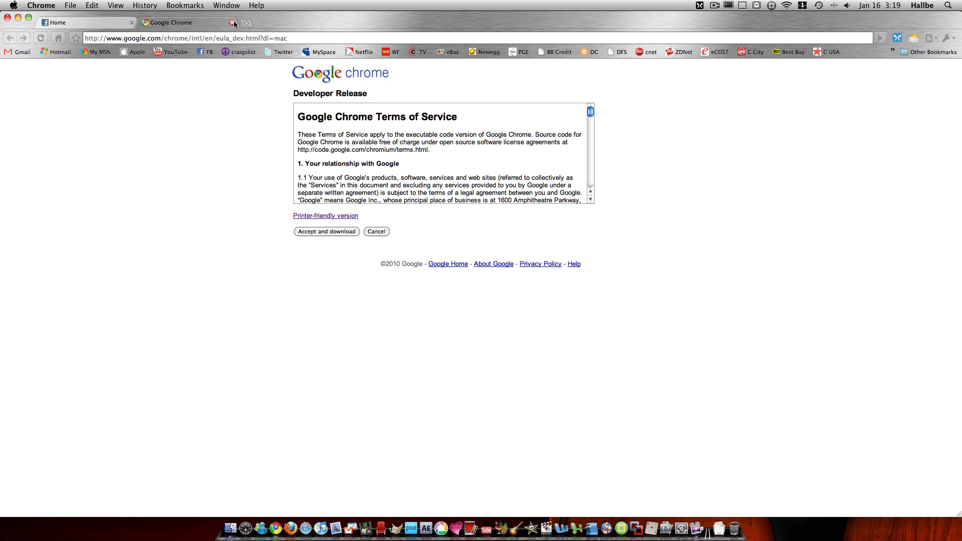
left_click(233, 23)
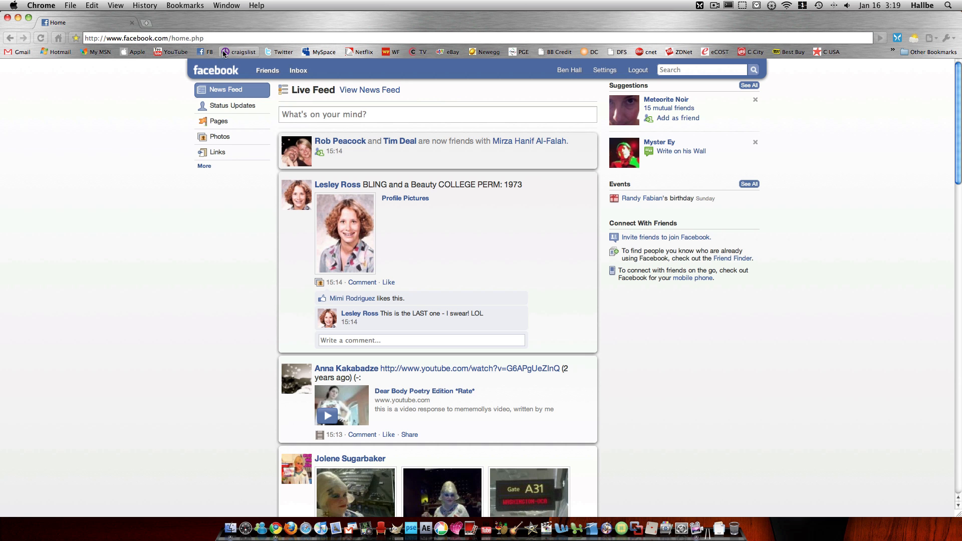
left_click(238, 51)
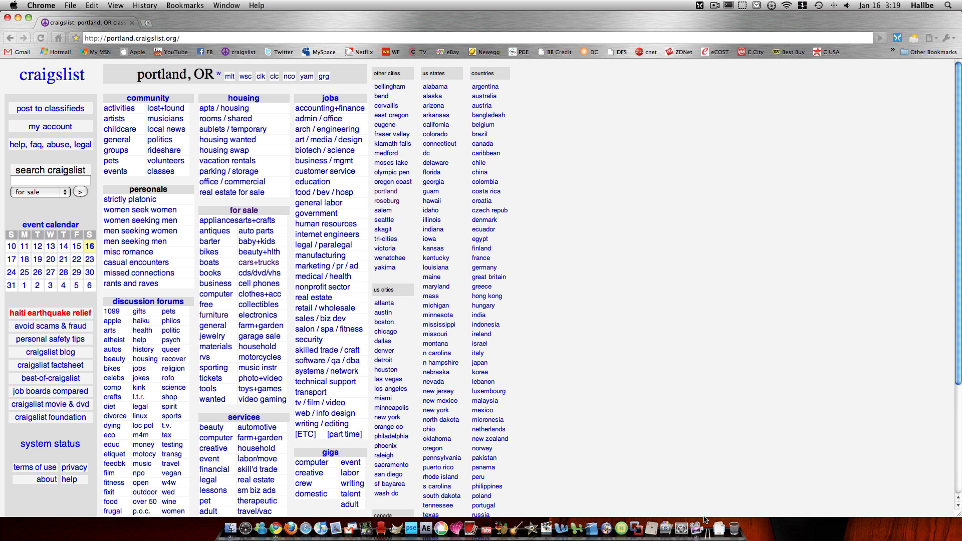
mouse_move(656, 359)
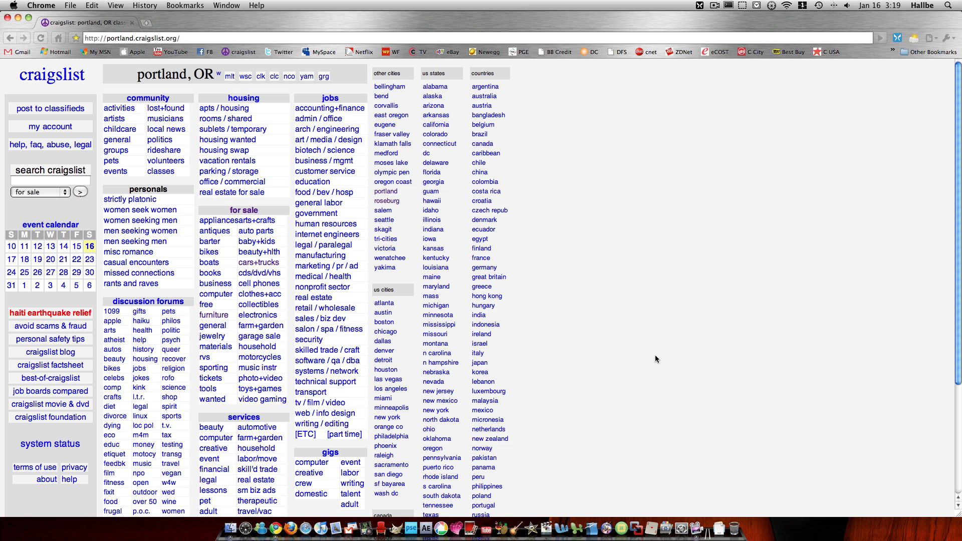
mouse_move(655, 322)
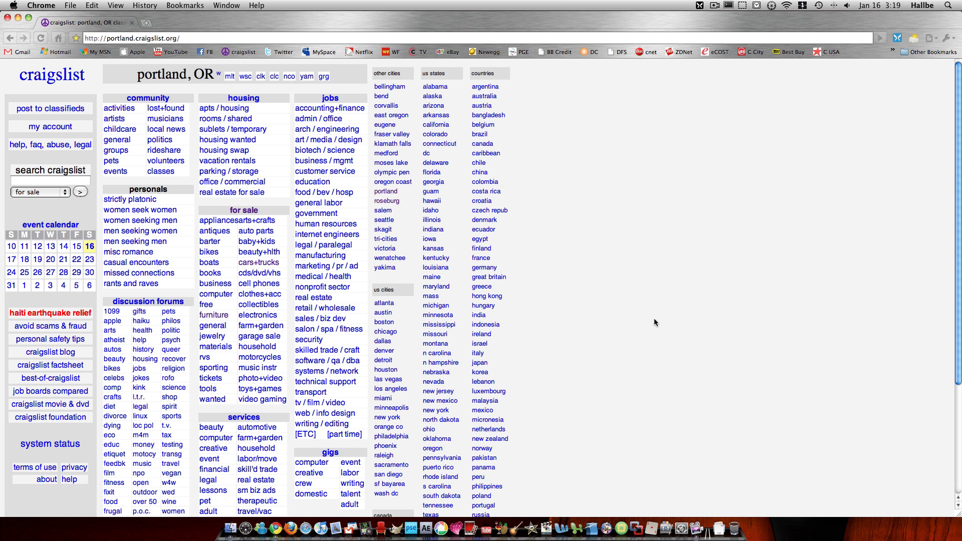
mouse_move(628, 322)
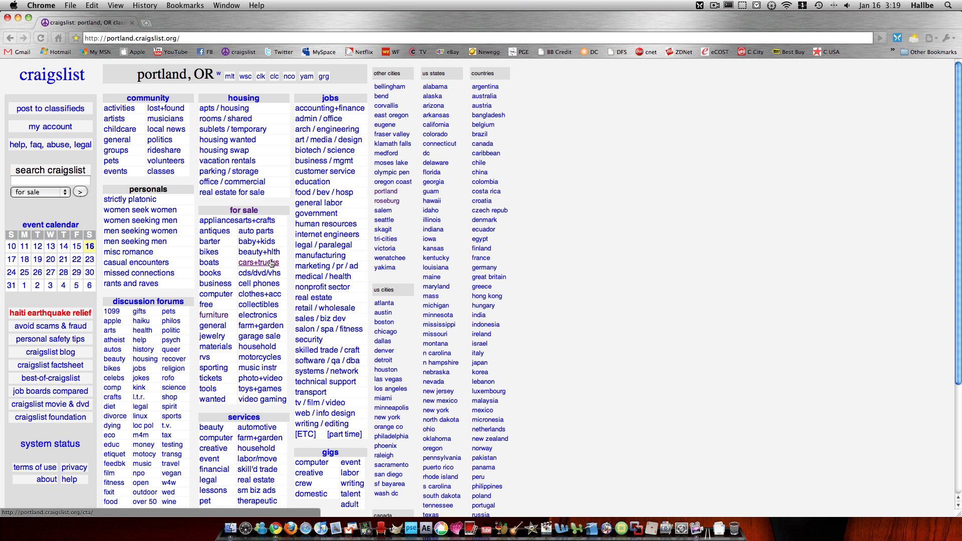
left_click(258, 262)
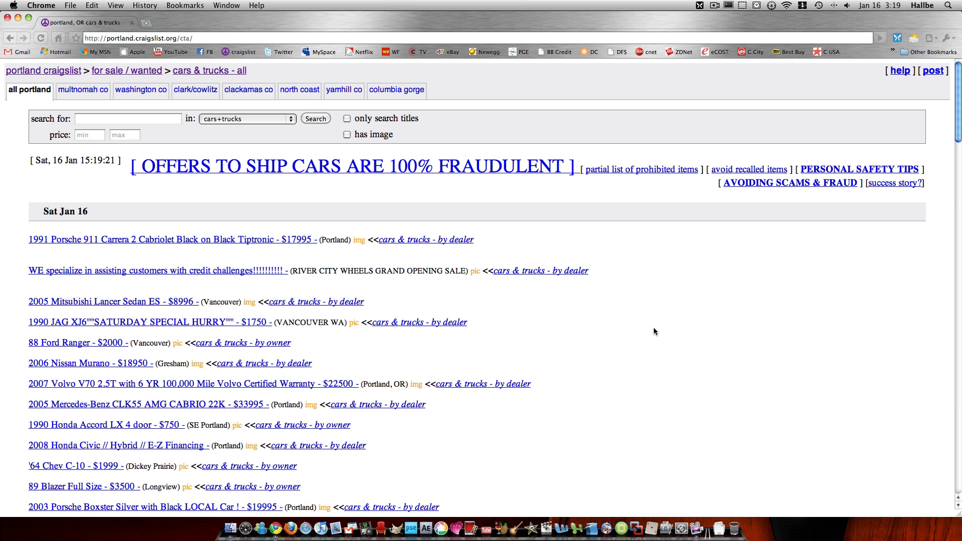
left_click(359, 240)
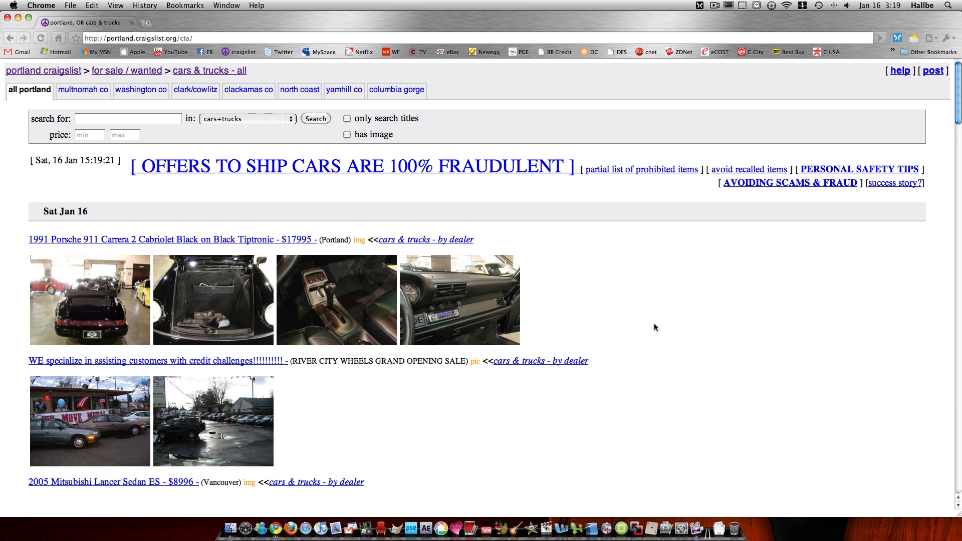
scroll("down", 3)
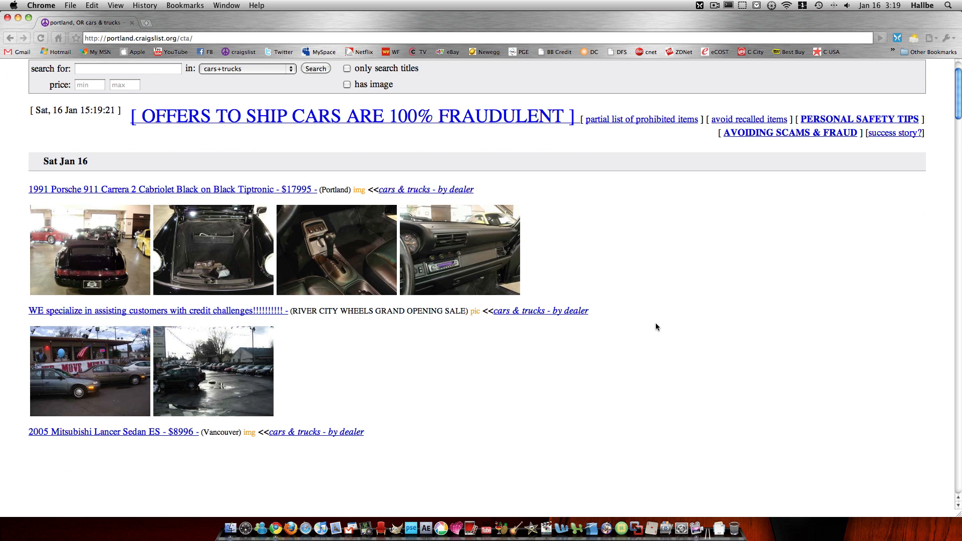
scroll("down", 3)
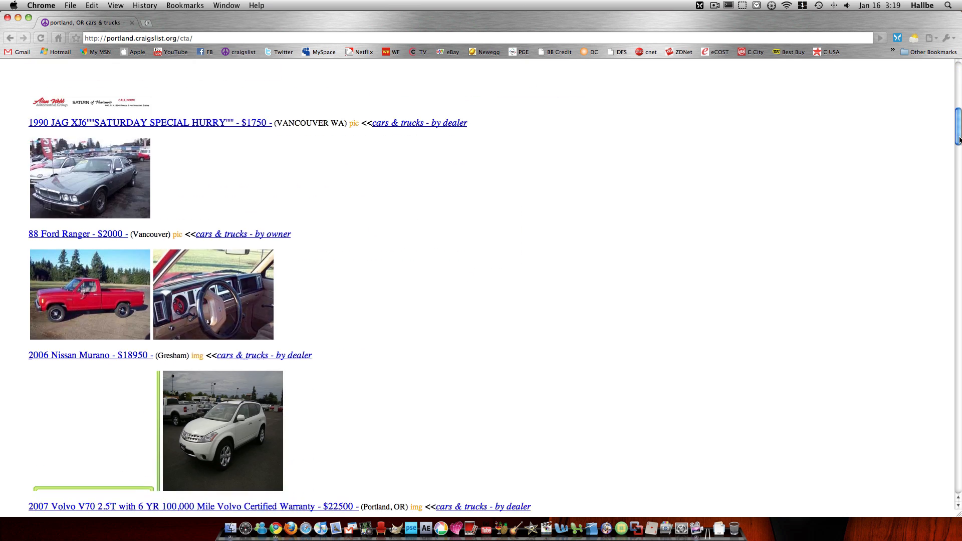
scroll("down", 3)
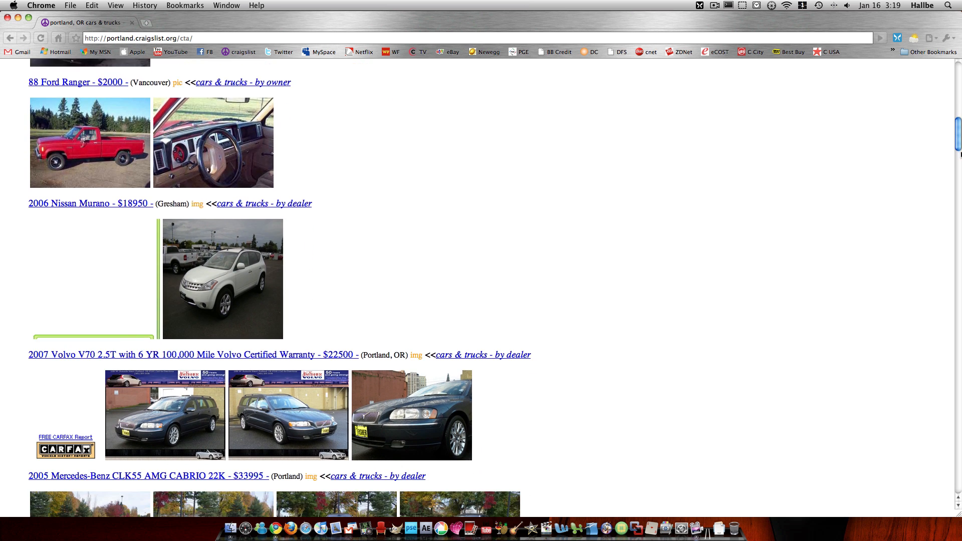
scroll("down", 3)
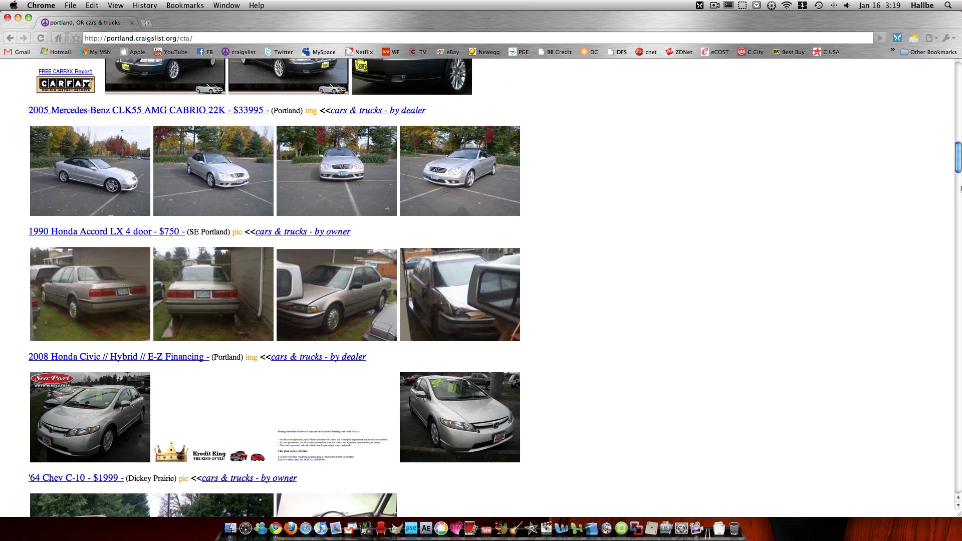
scroll("down", 3)
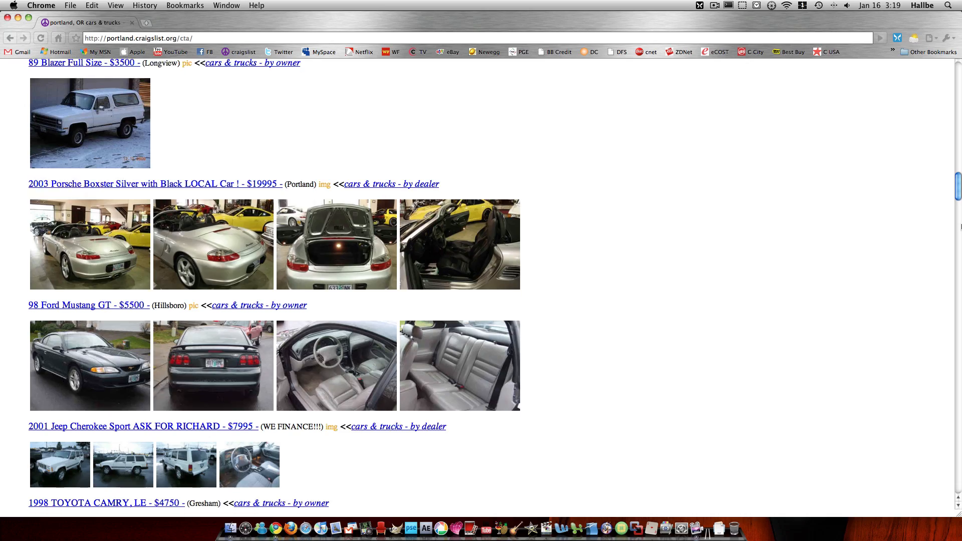
scroll("down", 3)
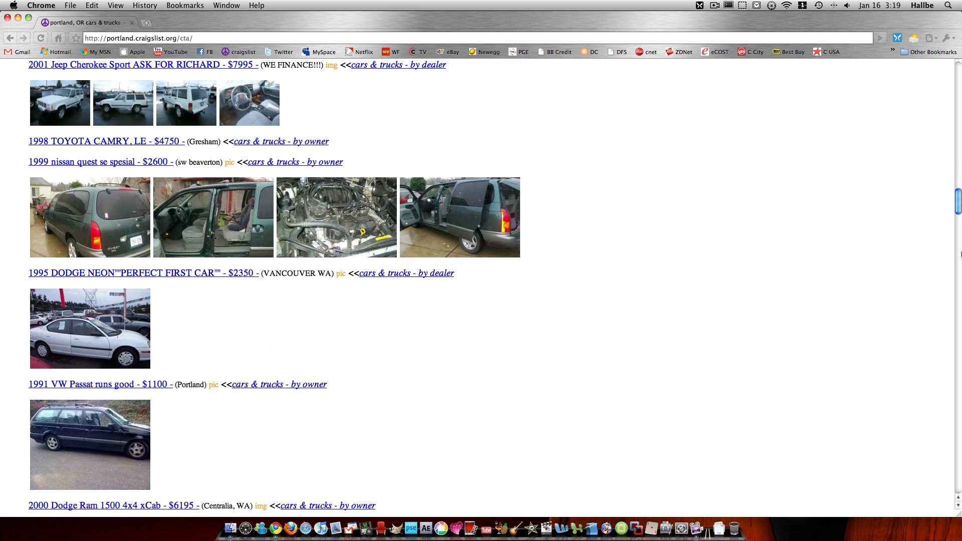
scroll("down", 3)
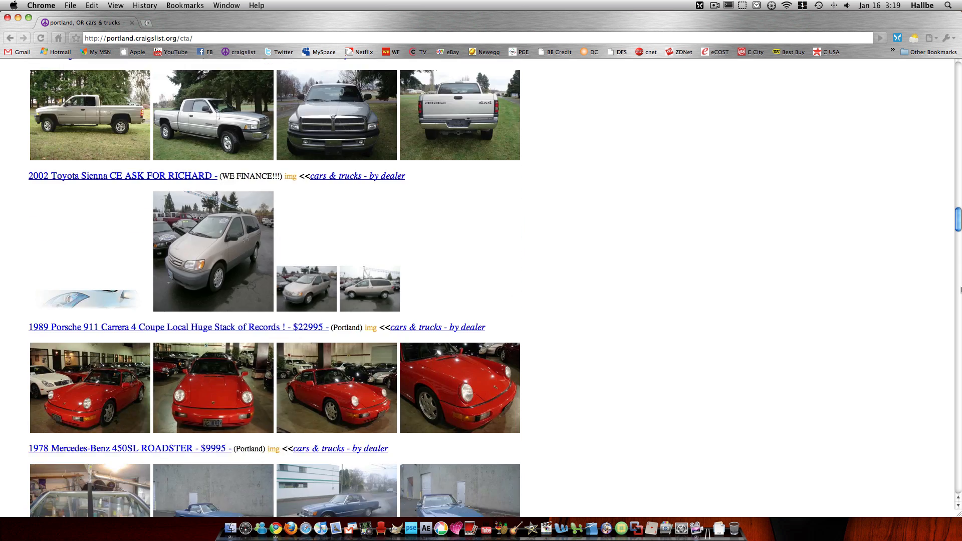
scroll("down", 3)
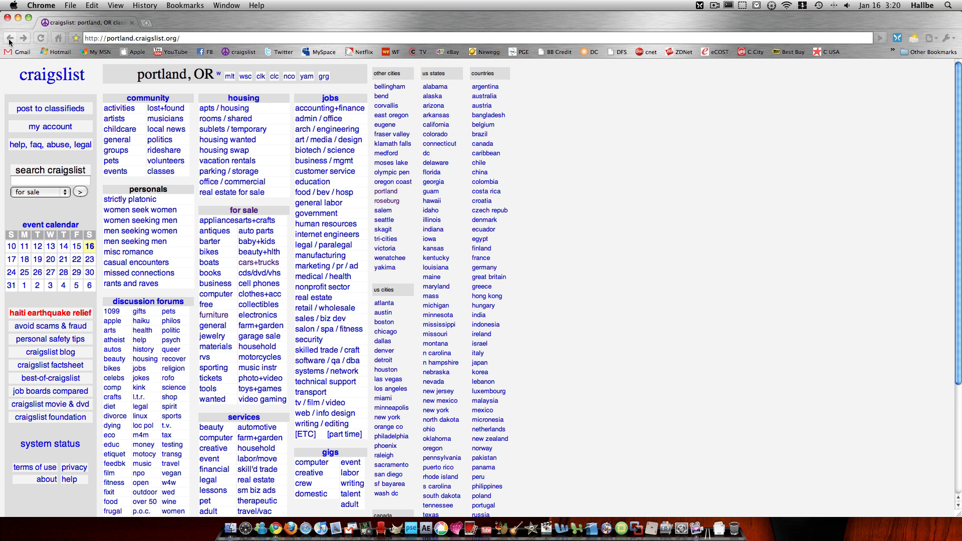
Navigate back from craigslist to the Facebook home Live Feed
left_click(203, 52)
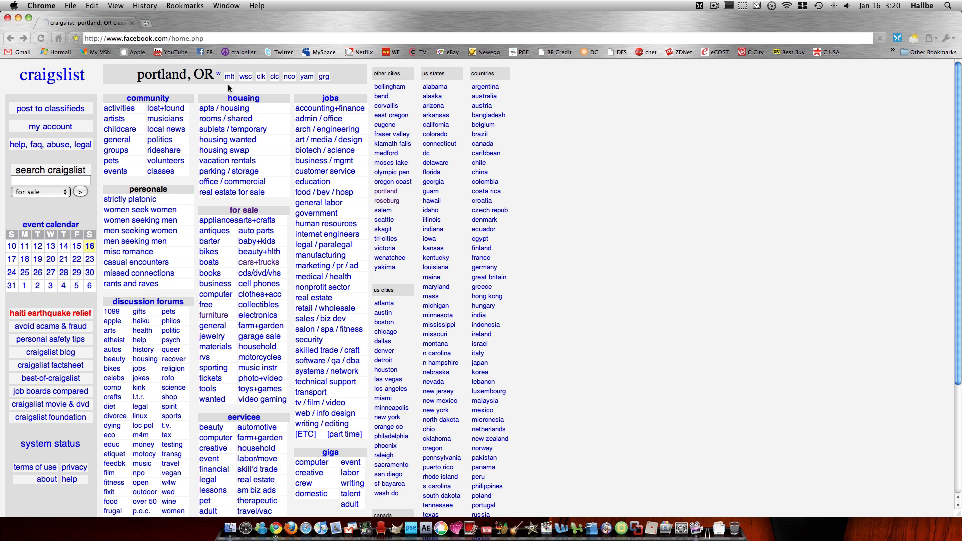
left_click(209, 52)
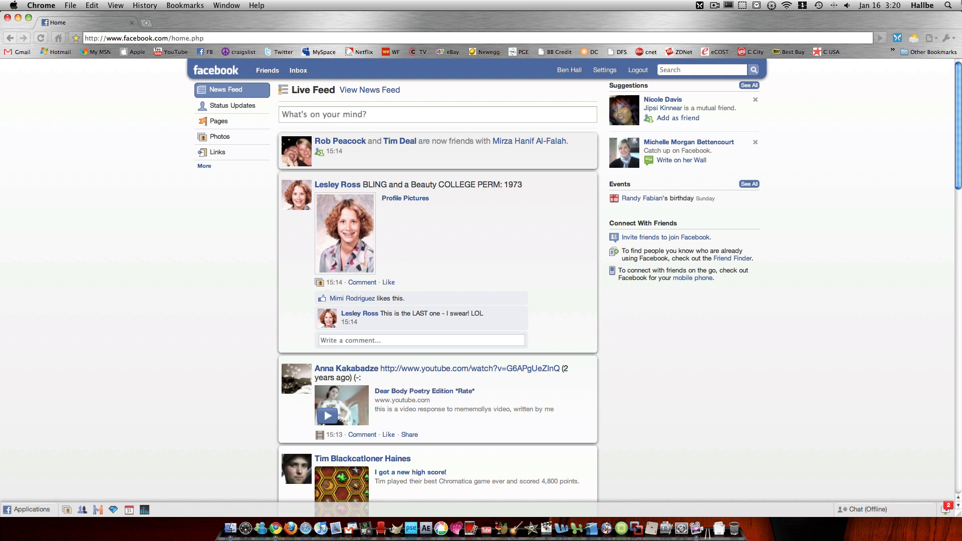
mouse_move(877, 72)
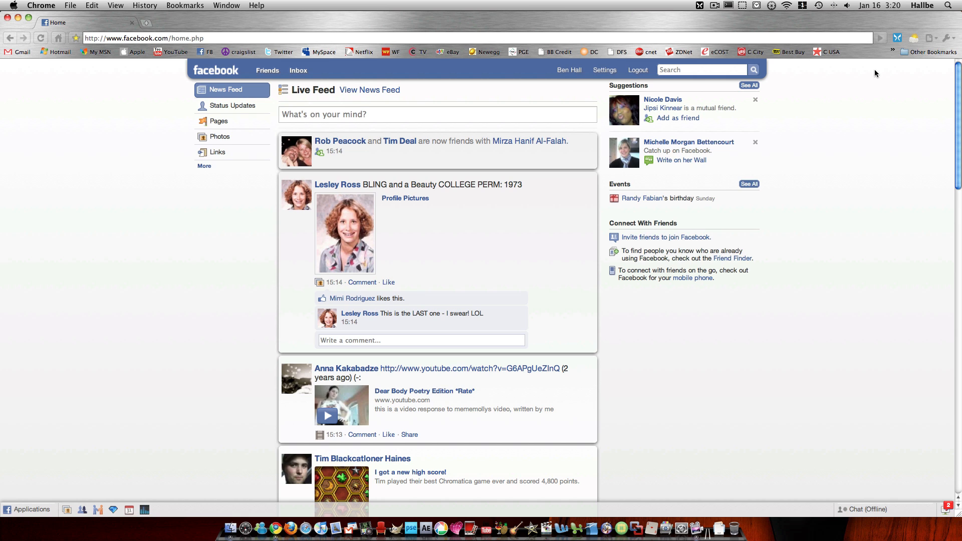
mouse_move(956, 95)
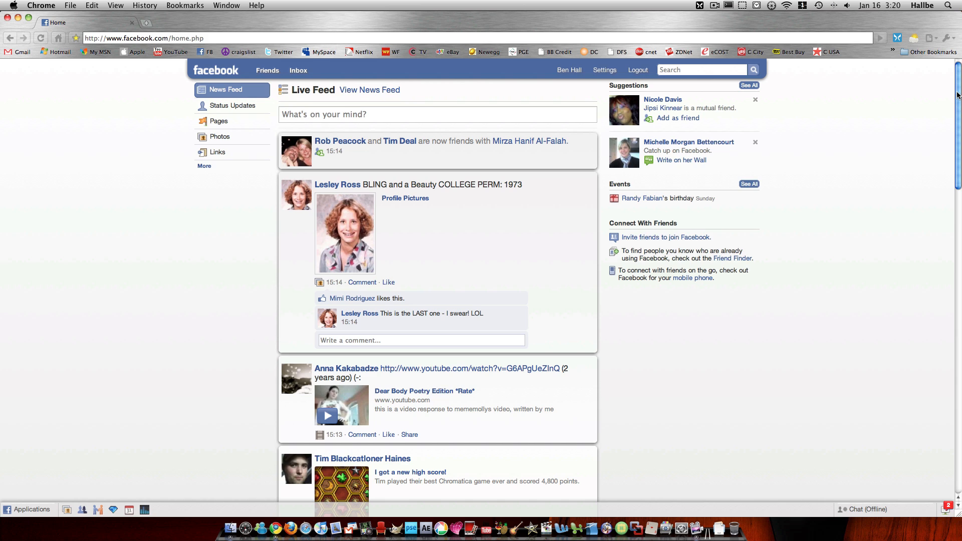